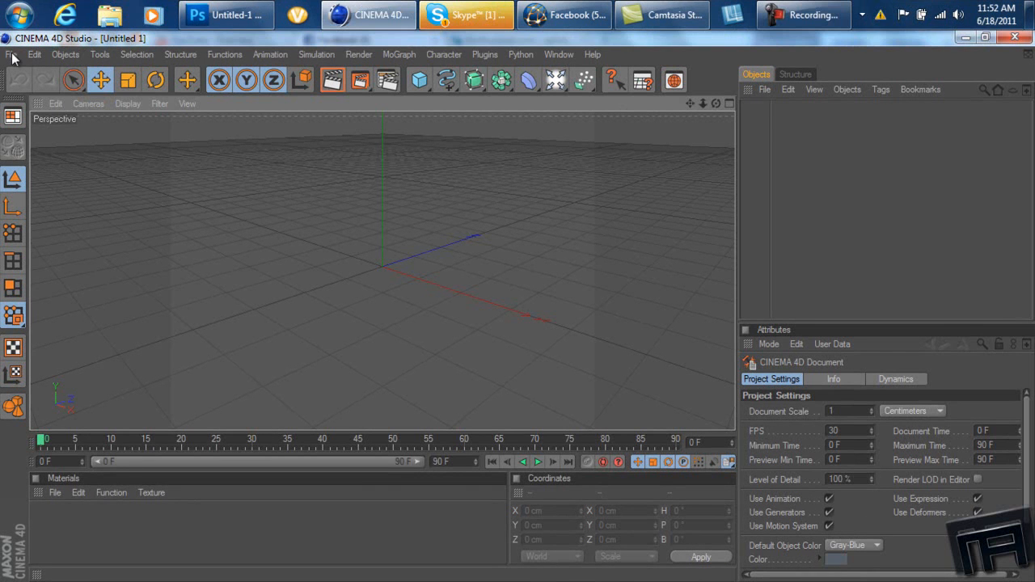
# Browse to the Desktop and pick the 'Materialistic GIVEAWAY' scene file to open
pyautogui.click(10, 55)
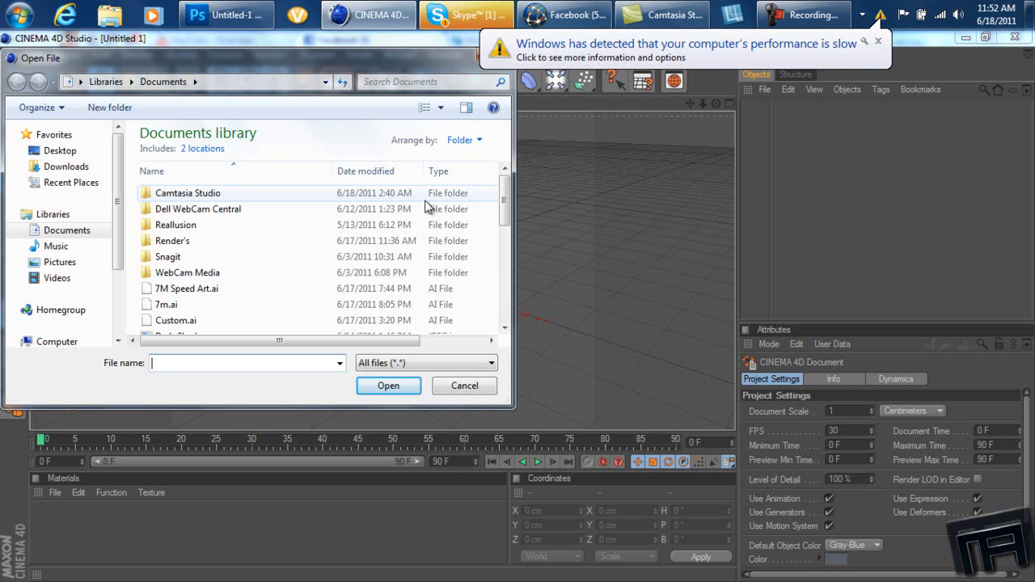
pyautogui.moveTo(230, 271)
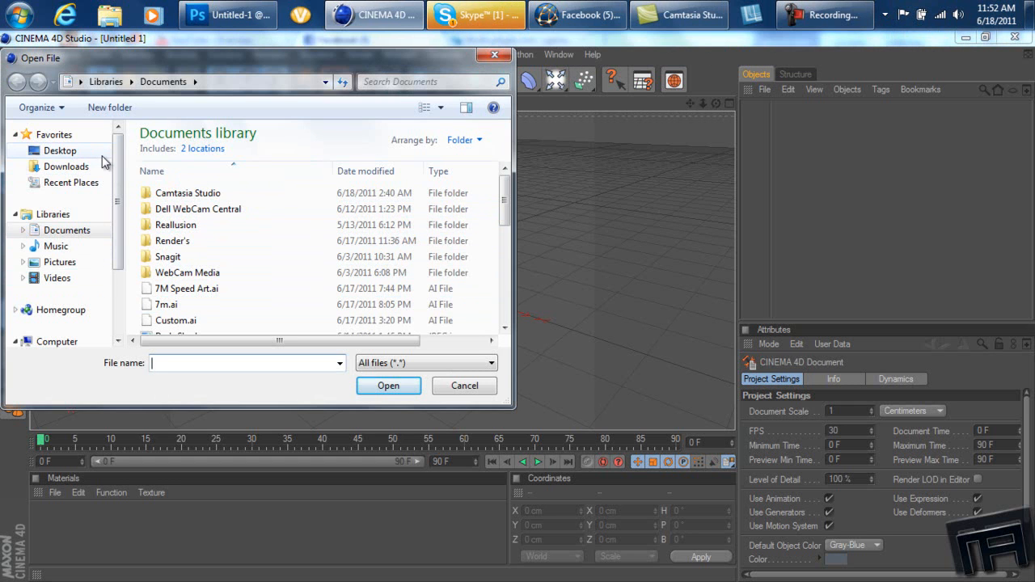
pyautogui.click(60, 150)
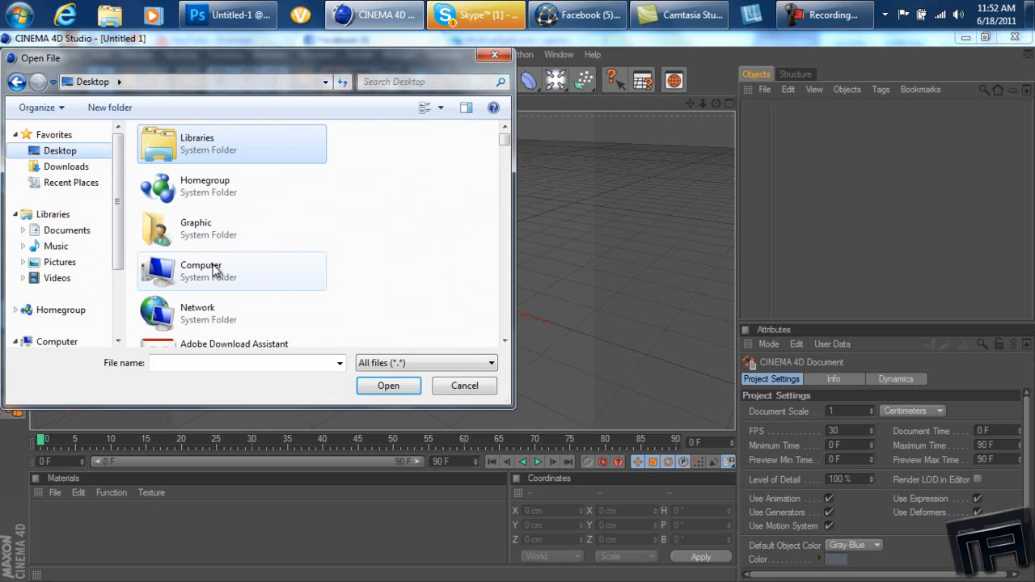
pyautogui.write('m')
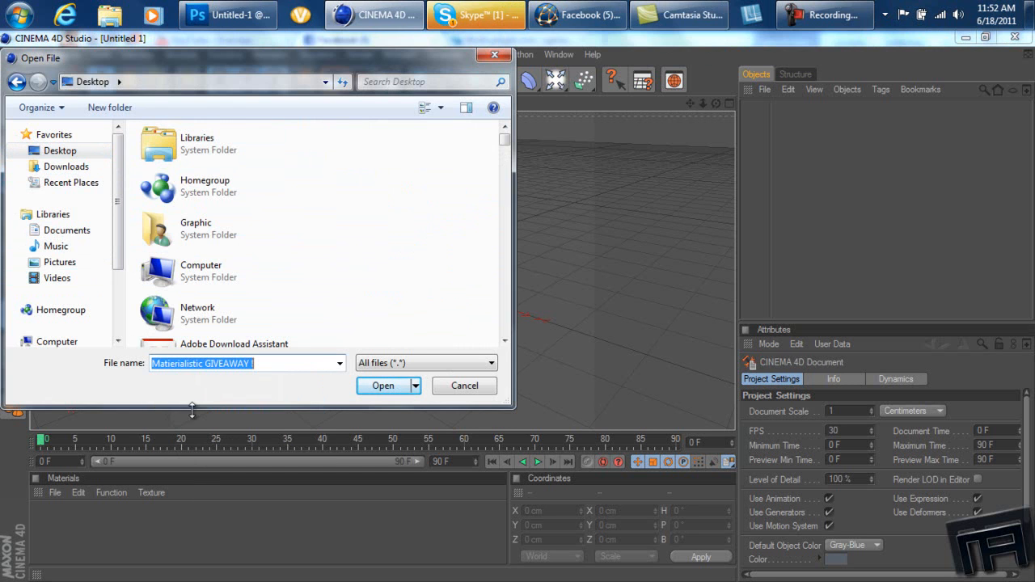
pyautogui.moveTo(257, 191)
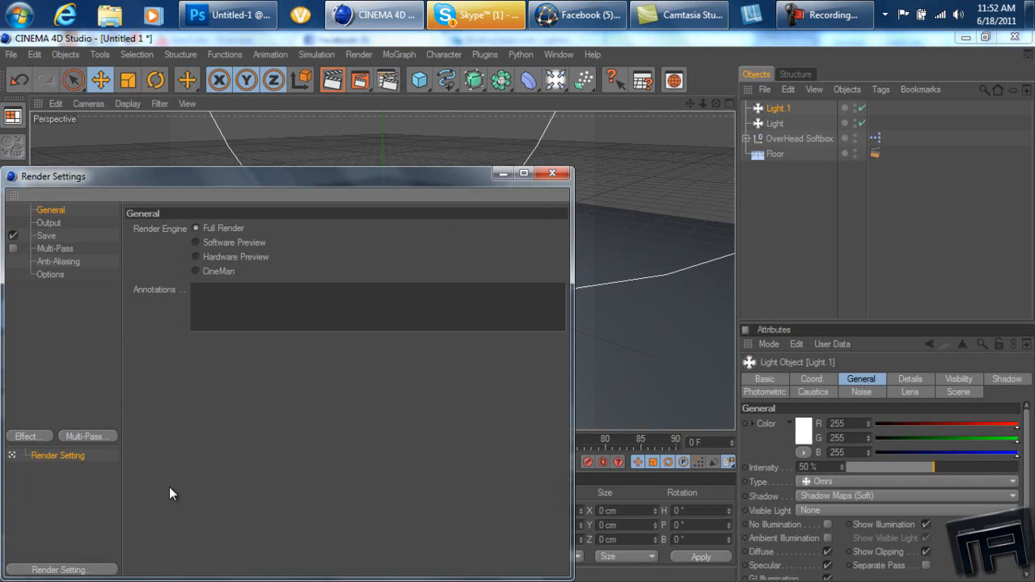
pyautogui.moveTo(216, 178)
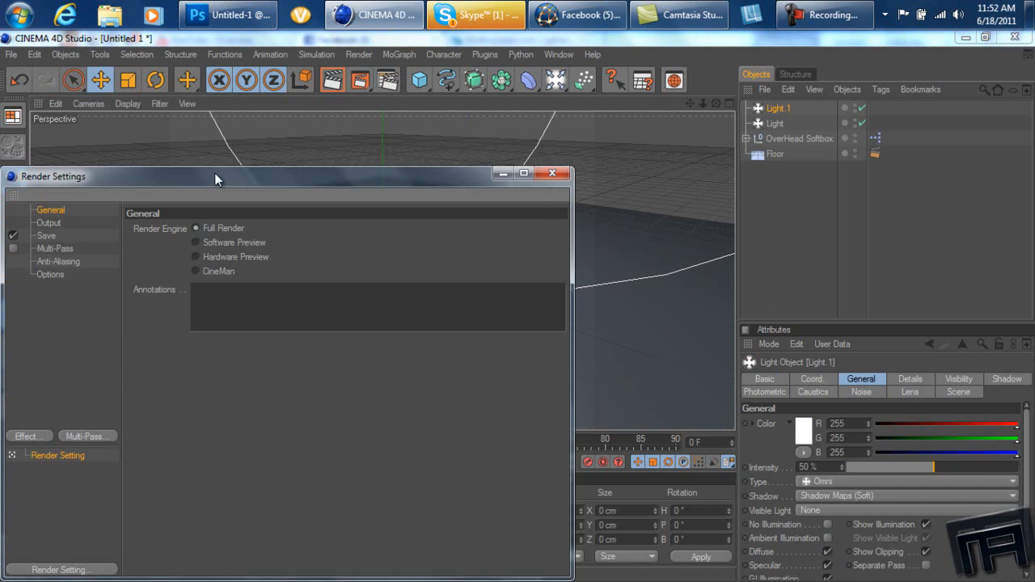
# Add Ambient Occlusion, Color Correction and Global Illumination effects and check the Output and Save settings
pyautogui.moveTo(217, 176); pyautogui.dragTo(362, 88)
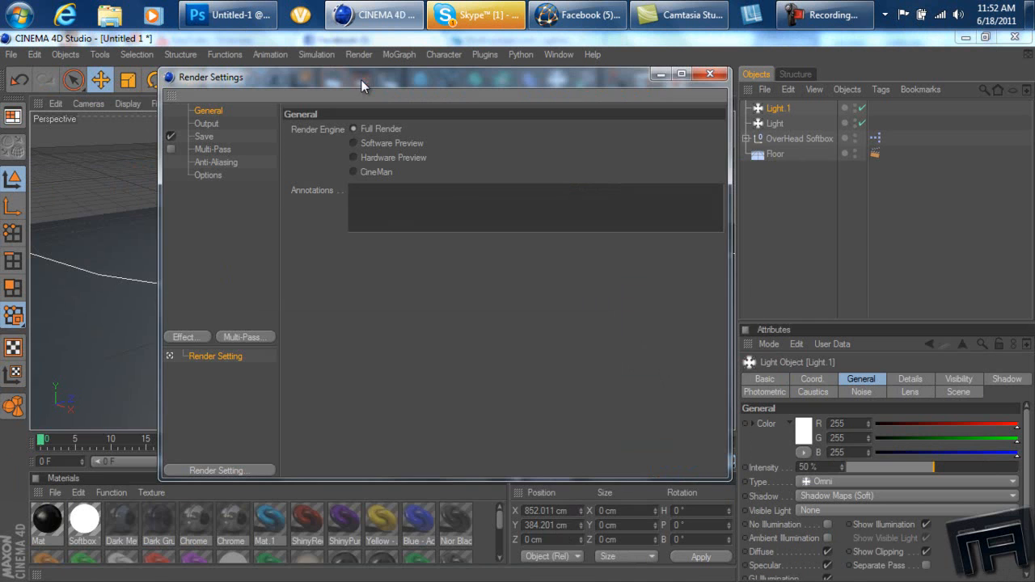
pyautogui.rightClick(213, 356)
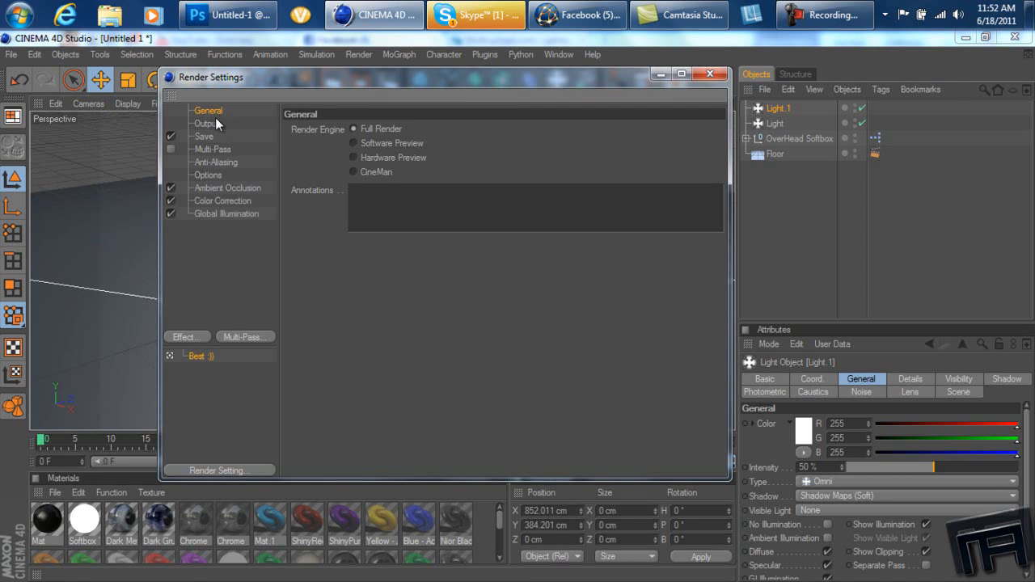
pyautogui.click(207, 123)
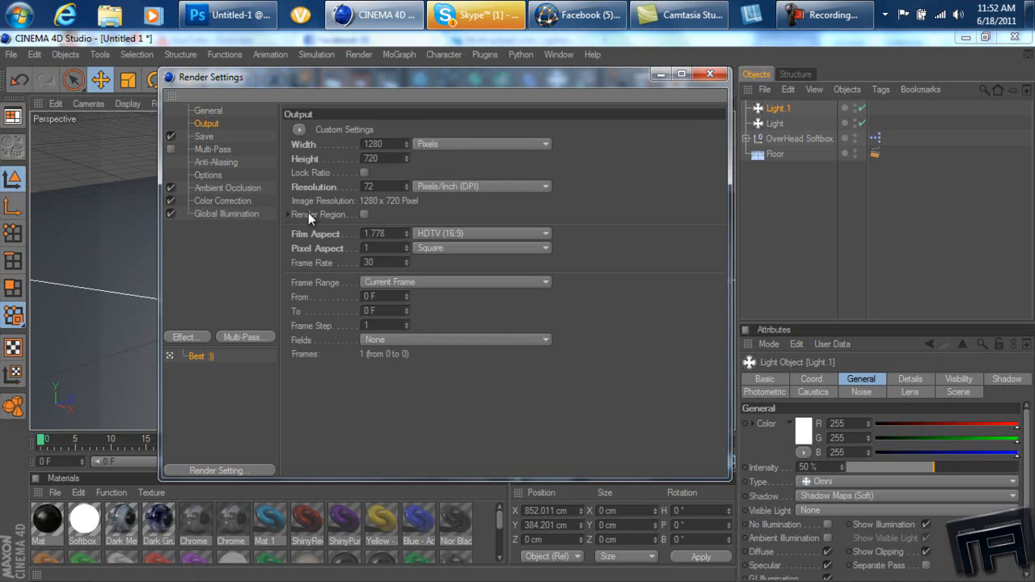
pyautogui.click(380, 143)
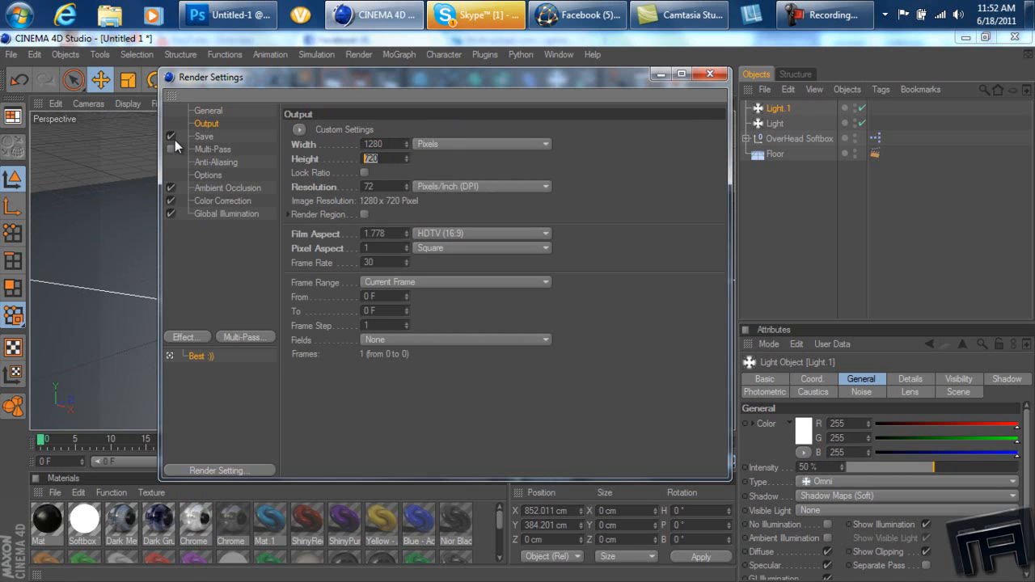
pyautogui.click(204, 136)
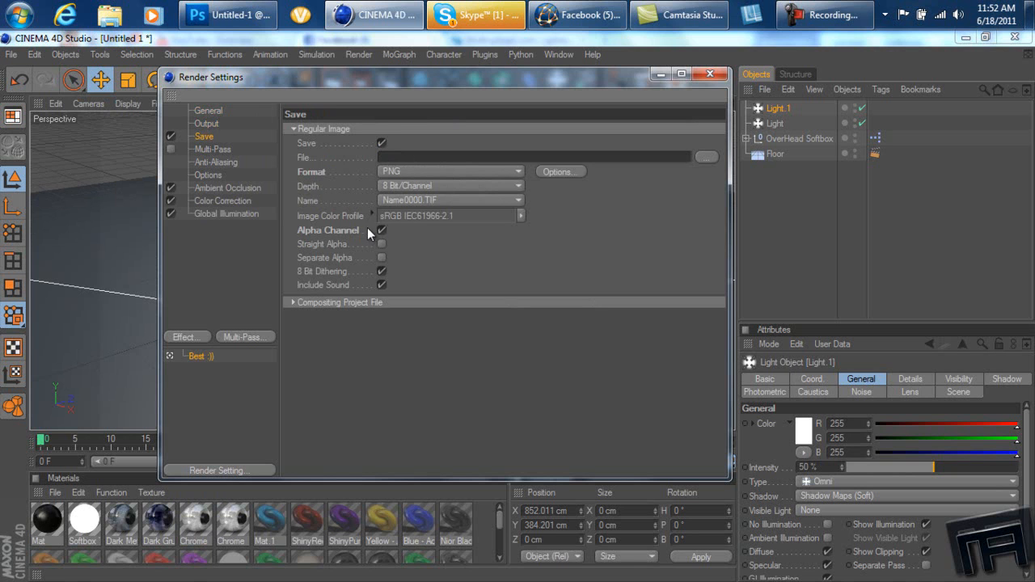
pyautogui.click(226, 187)
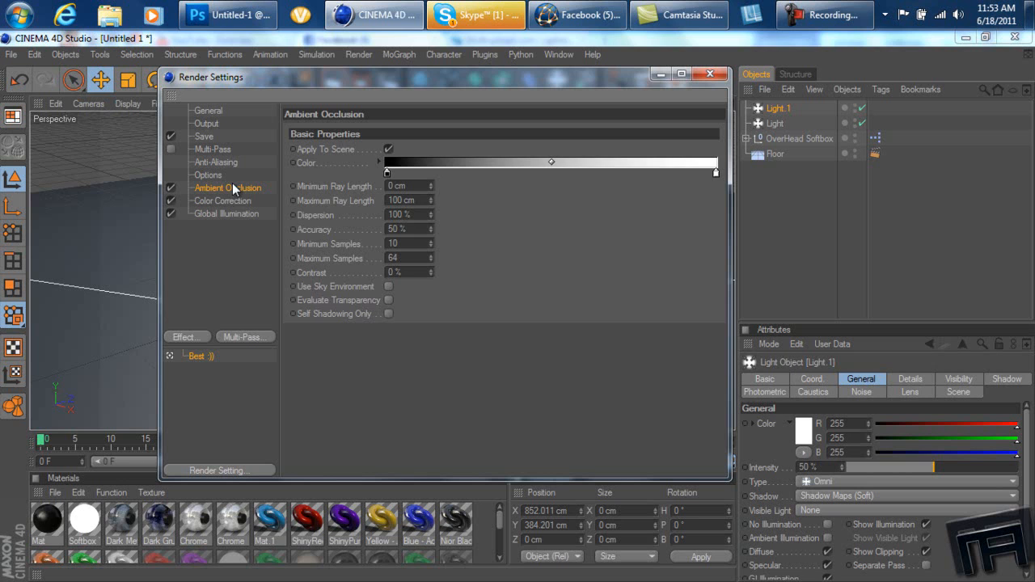
# Set Global Illumination's irradiance cache to Low stochastic samples and Low record density
pyautogui.click(223, 201)
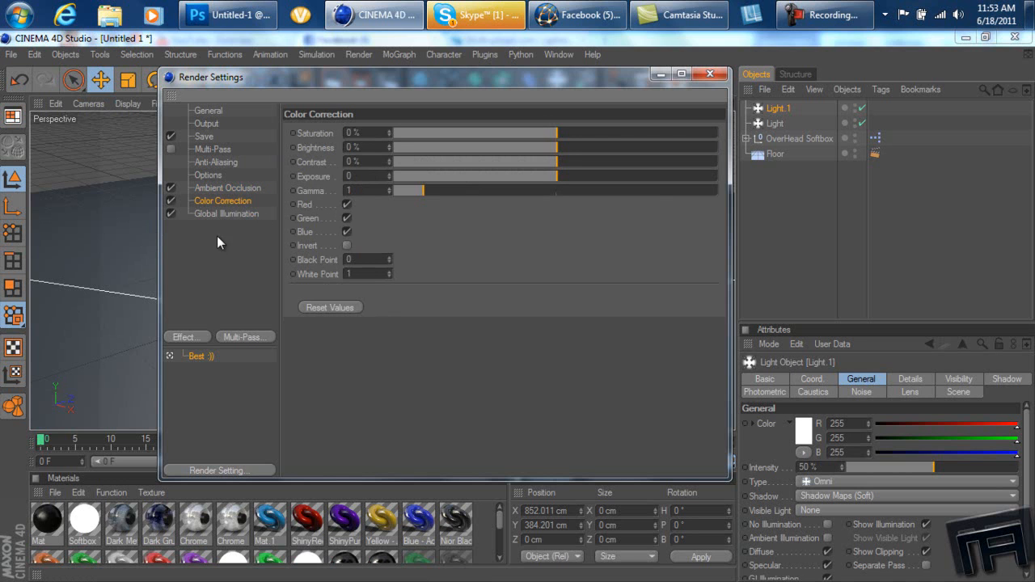
pyautogui.click(228, 214)
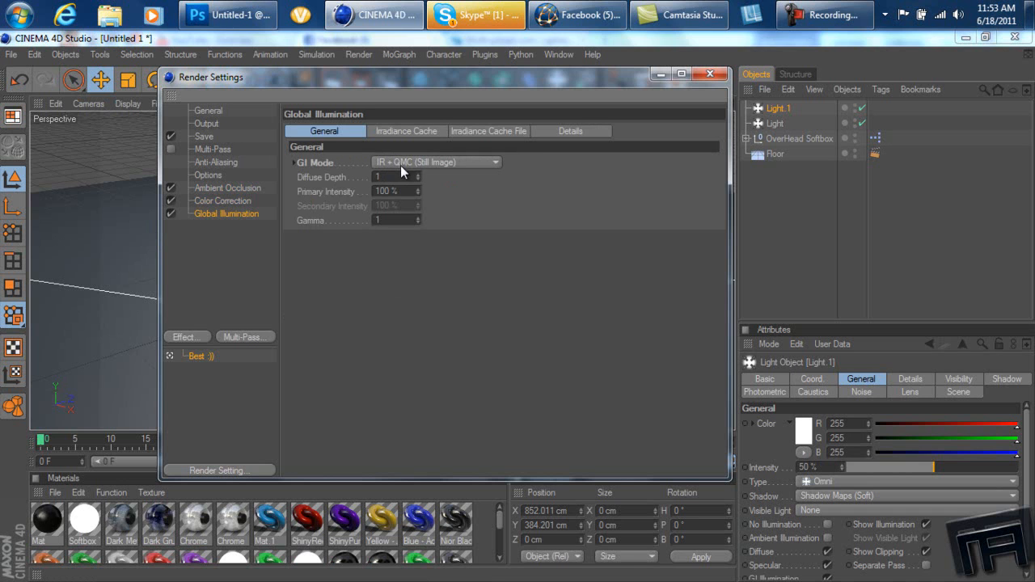
pyautogui.click(407, 131)
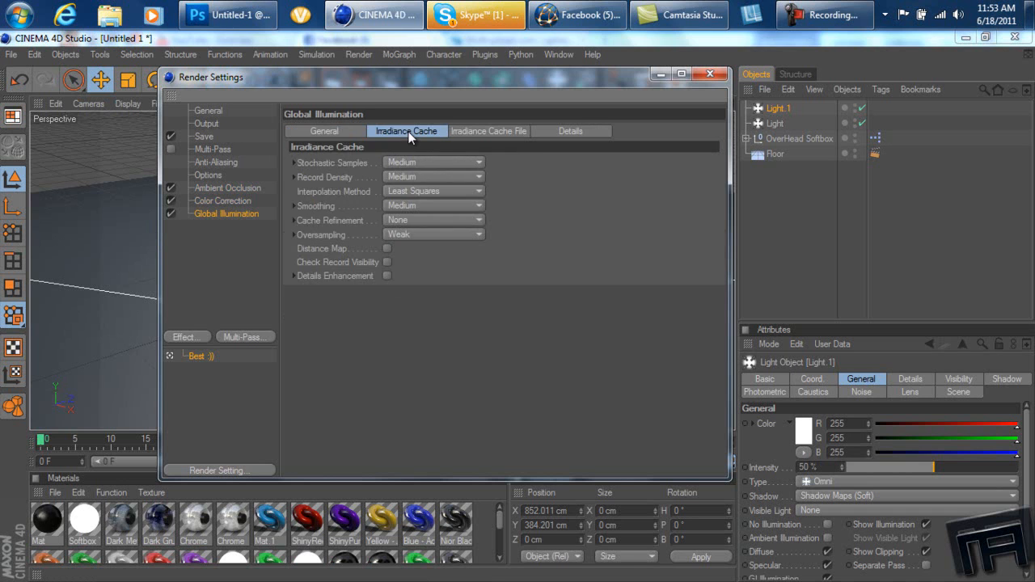
pyautogui.click(433, 161)
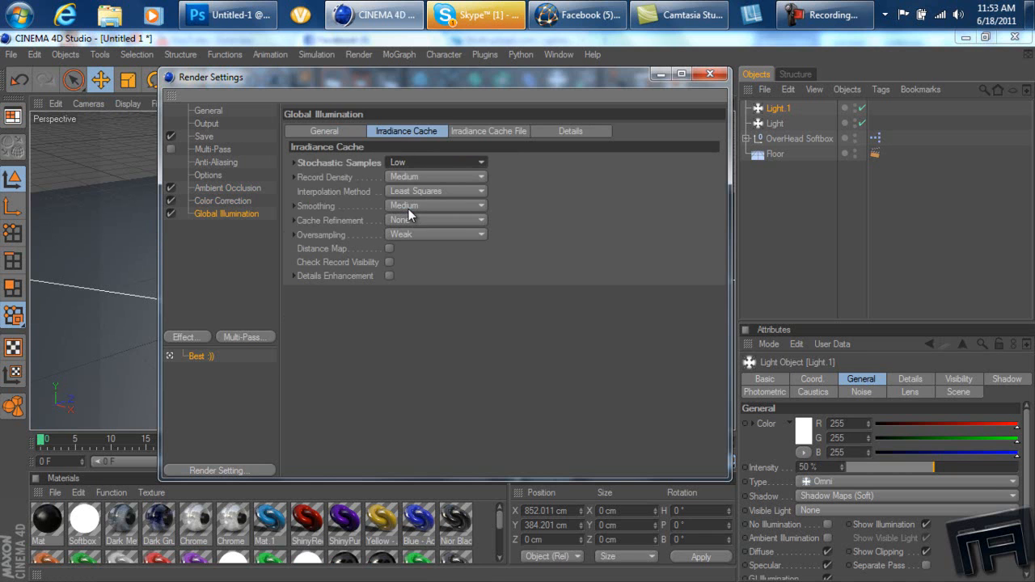
pyautogui.click(435, 176)
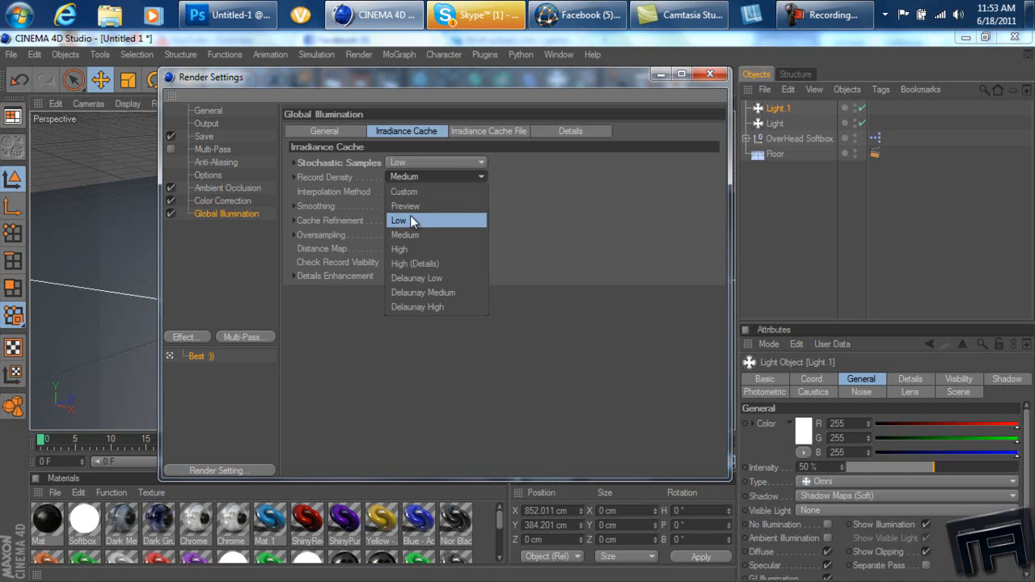
pyautogui.click(401, 220)
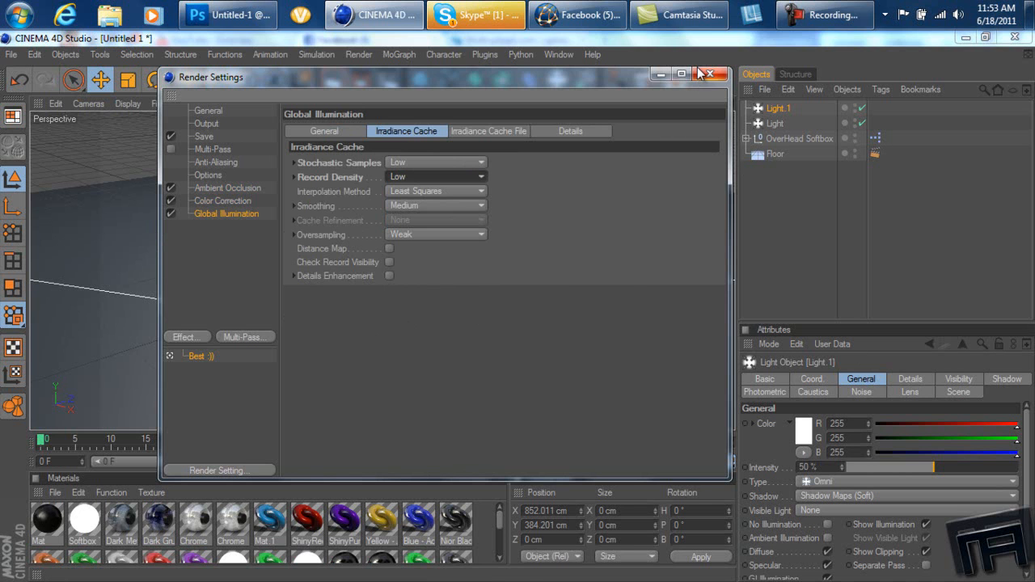
pyautogui.click(705, 74)
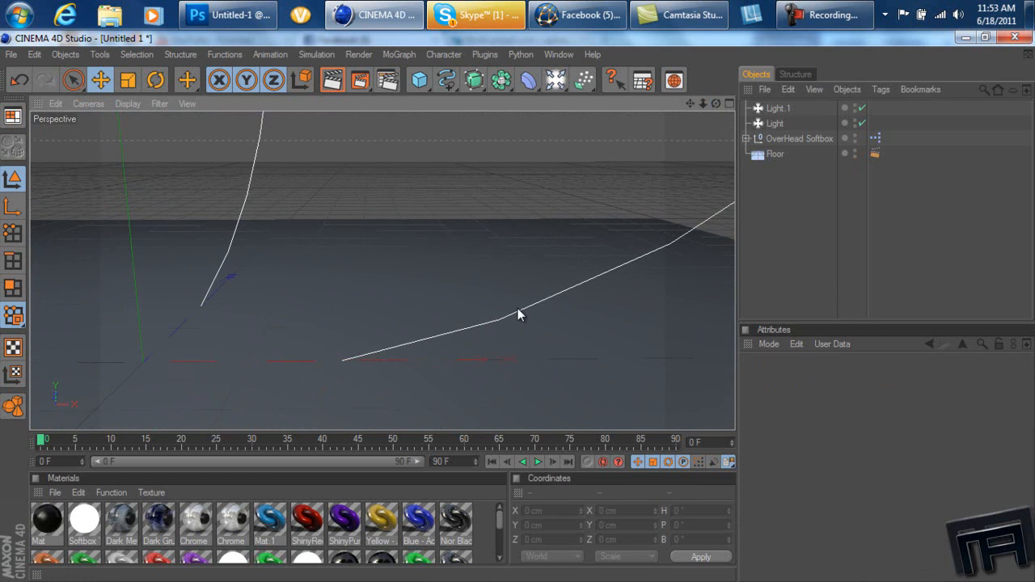
# Create a MoText object and set its text to 'Room'
pyautogui.click(397, 55)
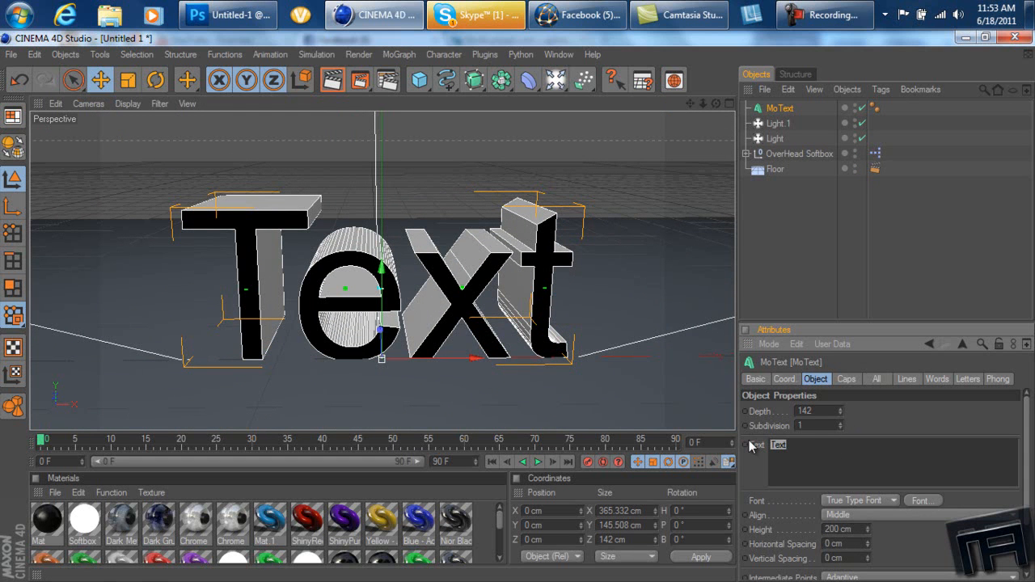
pyautogui.write('Room')
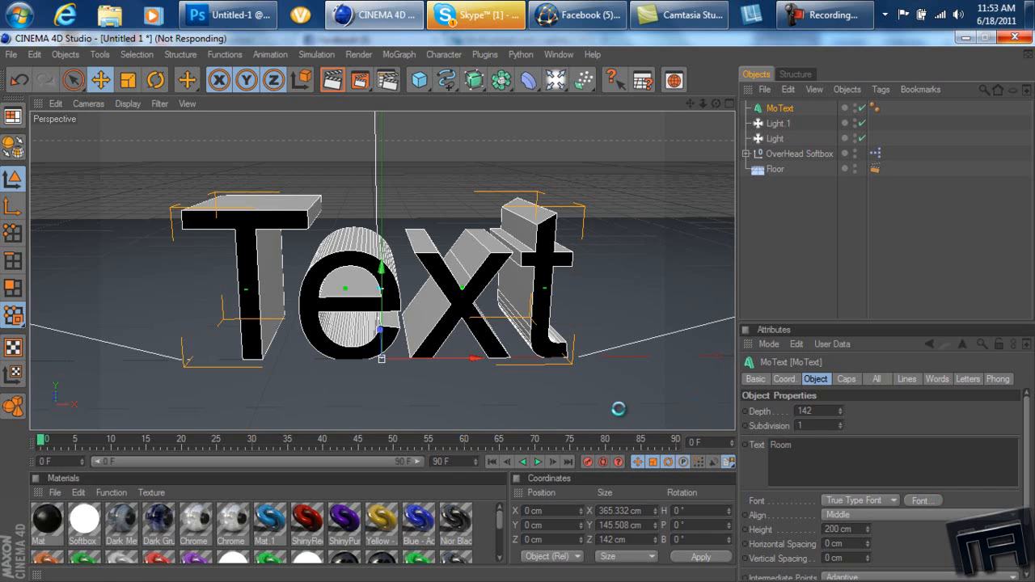
pyautogui.click(923, 501)
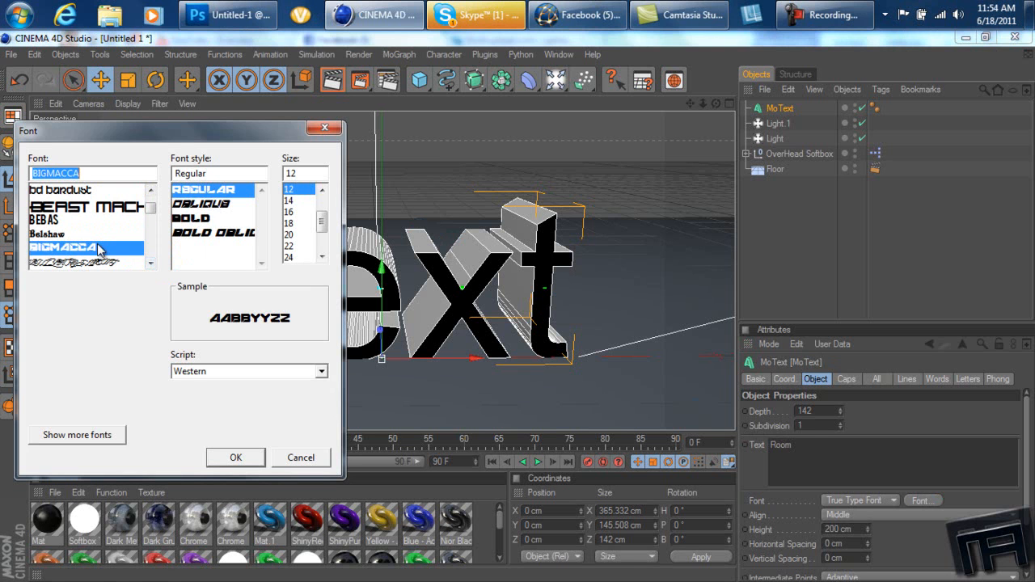
# Choose a blocky graffiti-style font for the ROOM text
pyautogui.click(236, 456)
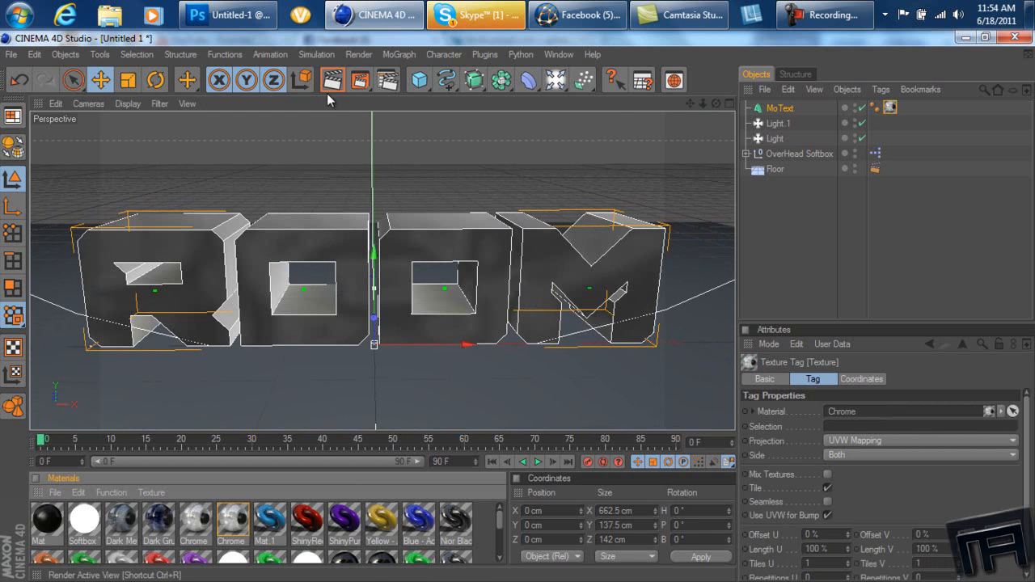
# Apply the Chrome material to the MoText object as a texture tag
pyautogui.click(339, 79)
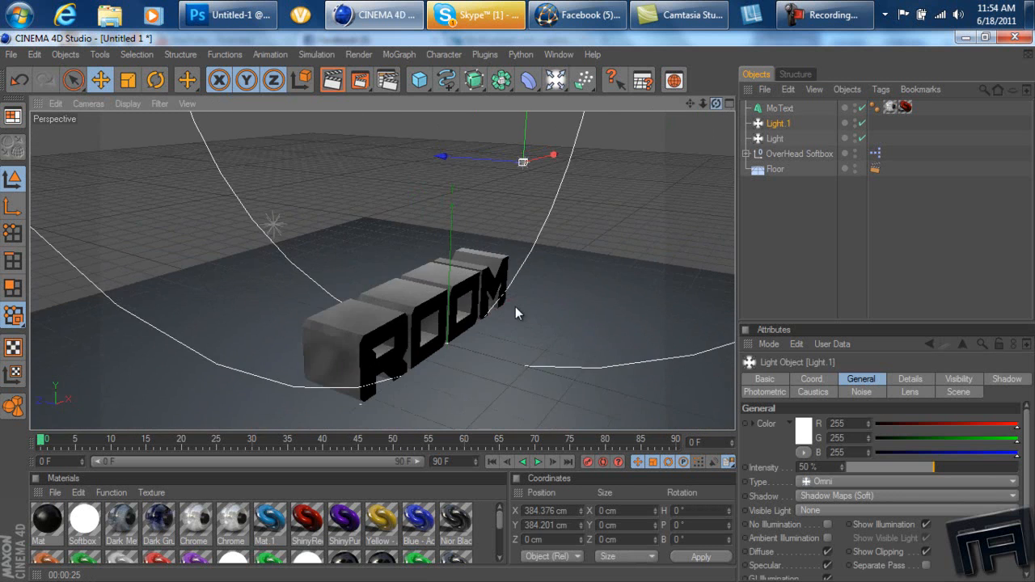
# Move the scene lights to new positions around the ROOM text, viewed from above
pyautogui.moveTo(524, 162); pyautogui.dragTo(517, 307)
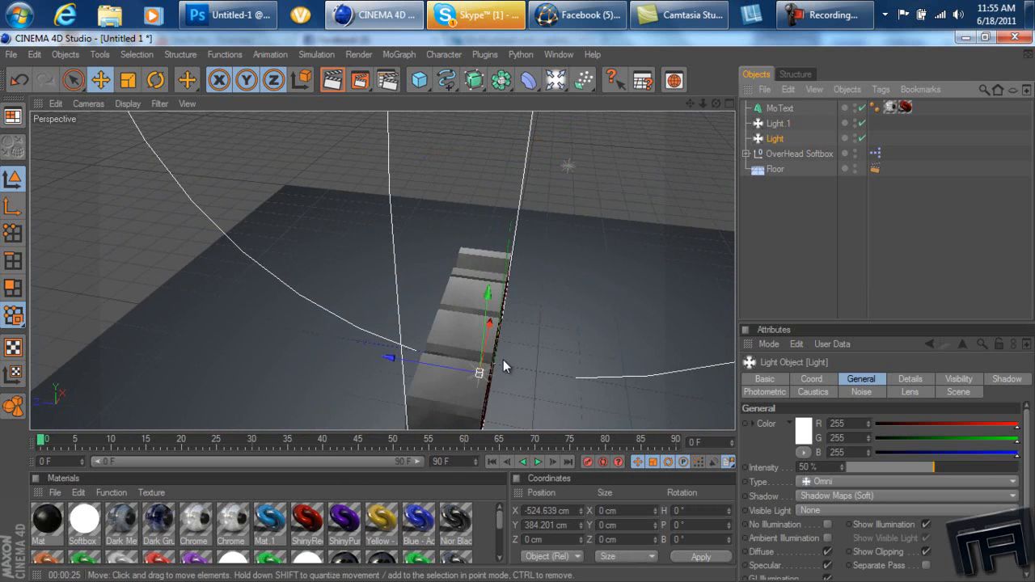
pyautogui.moveTo(488, 291); pyautogui.dragTo(489, 283)
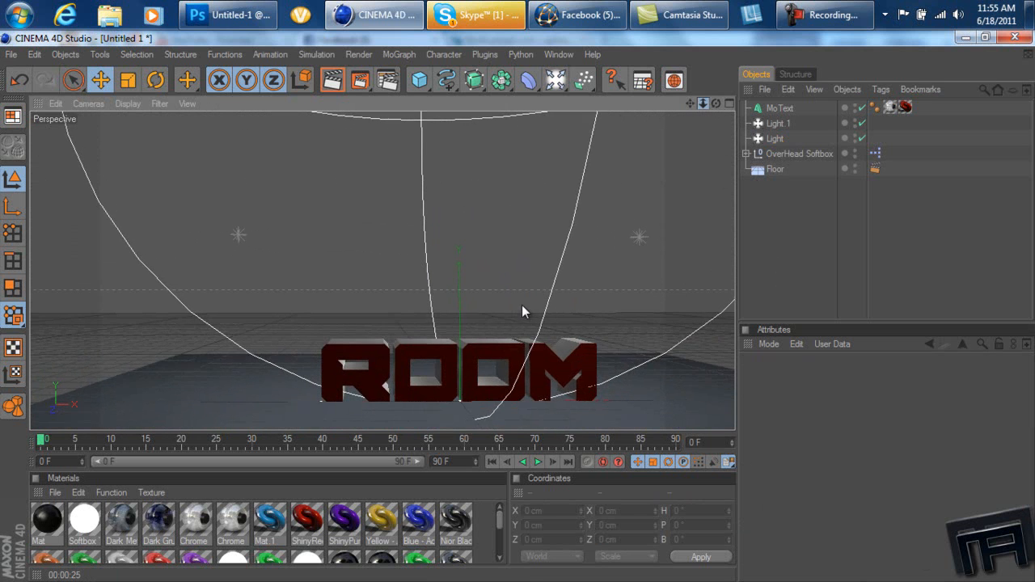
pyautogui.moveTo(523, 310); pyautogui.dragTo(507, 291)
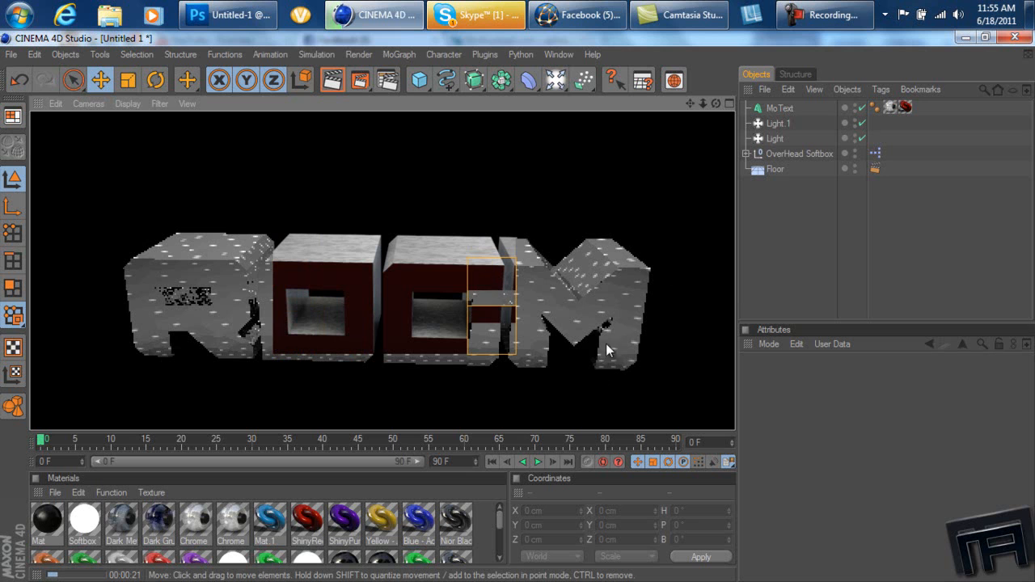
# Orbit to view the letter faces, then switch to the Skype chat window
pyautogui.moveTo(485, 308); pyautogui.dragTo(443, 371)
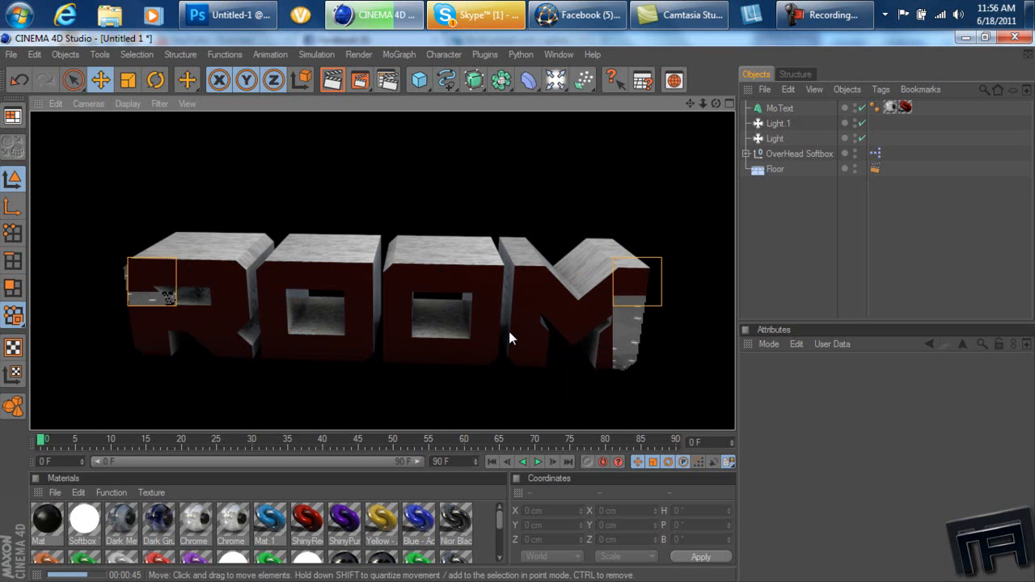
pyautogui.click(476, 16)
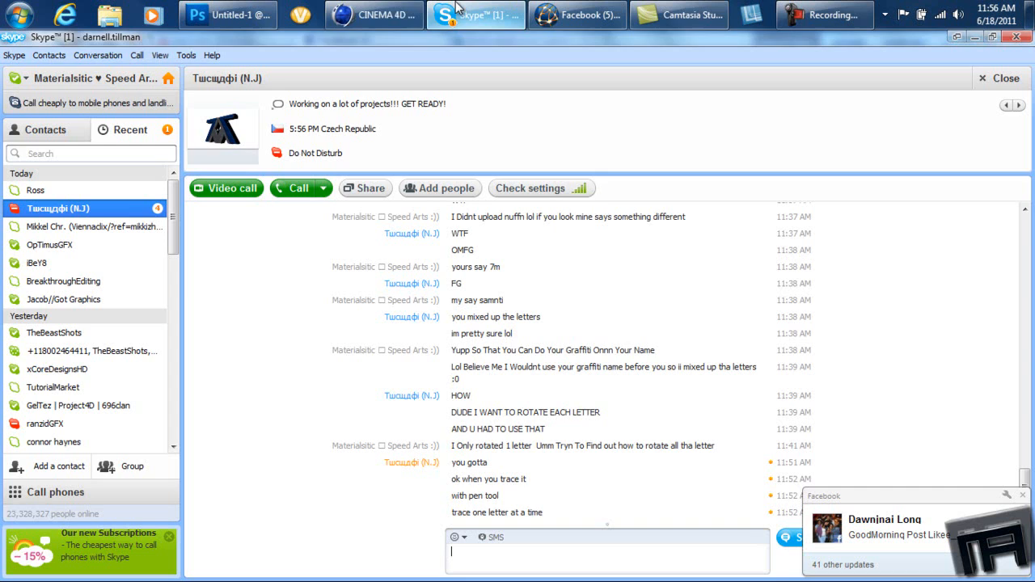